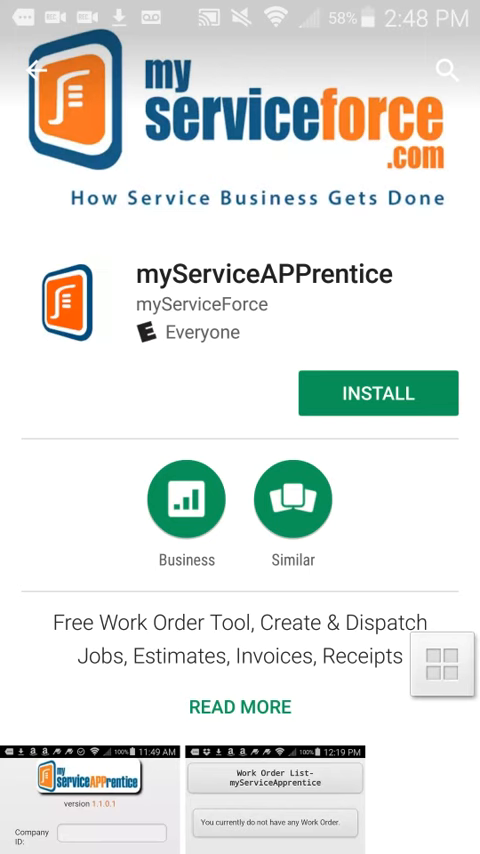
Start installing myServiceAPPrentice from its Google Play listing, bringing up the permission request.
scroll(down, 3)
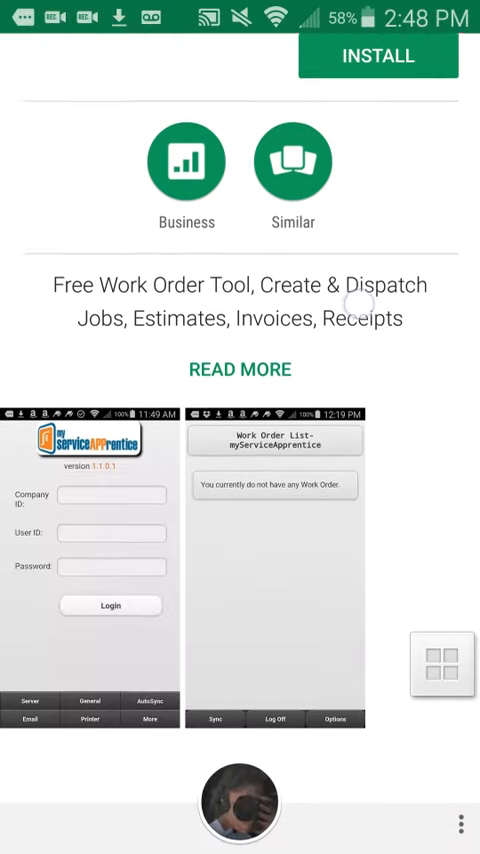
scroll(down, 3)
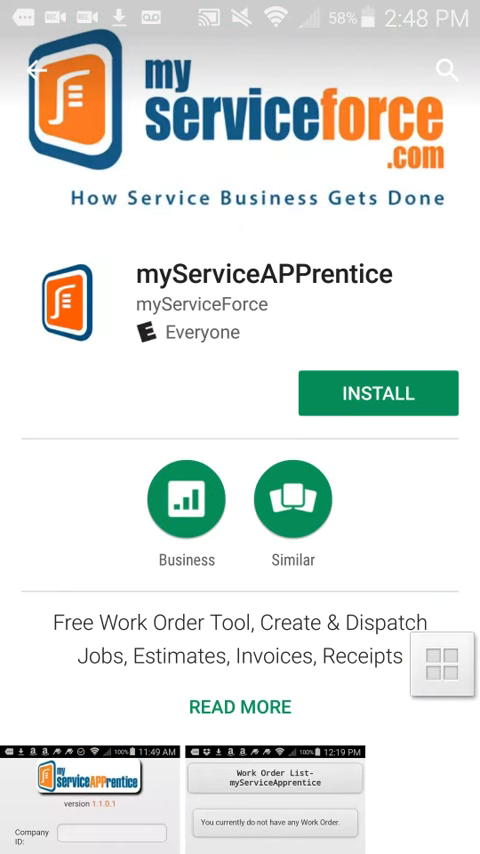
click(377, 392)
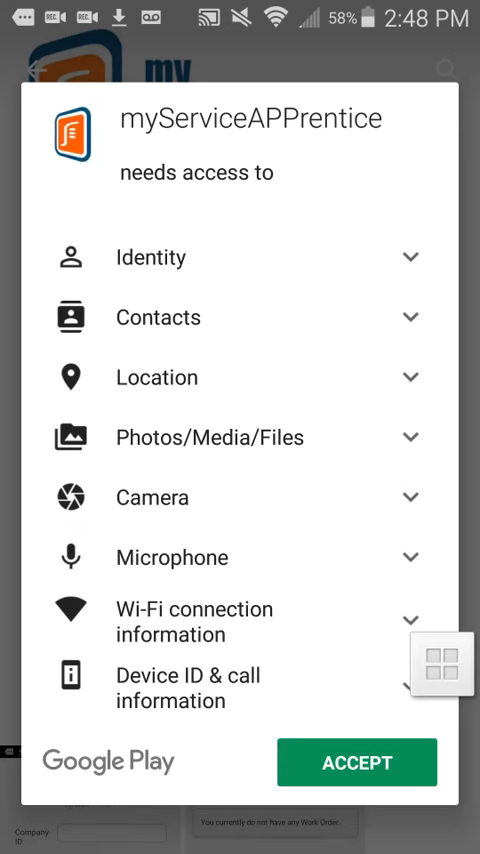
Accept the requested permissions so myServiceAPPrentice downloads and installs.
click(357, 762)
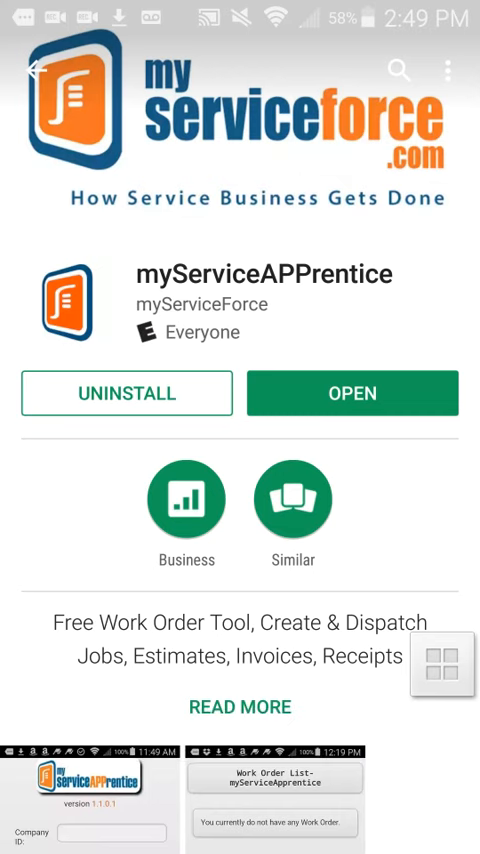
Launch myServiceAPPrentice from the store and choose Join Now on its login screen.
click(352, 393)
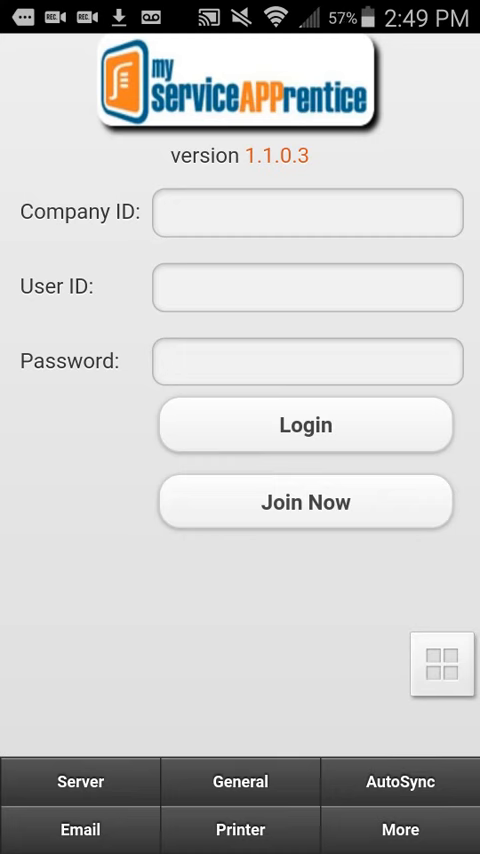
click(306, 501)
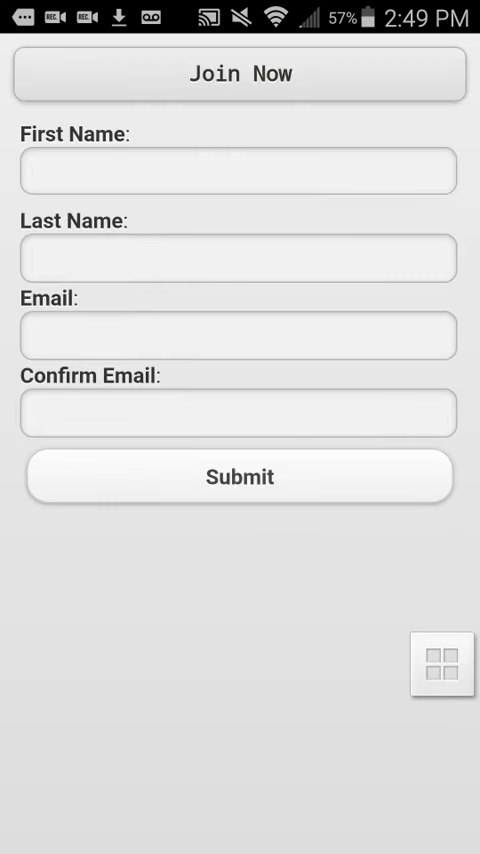